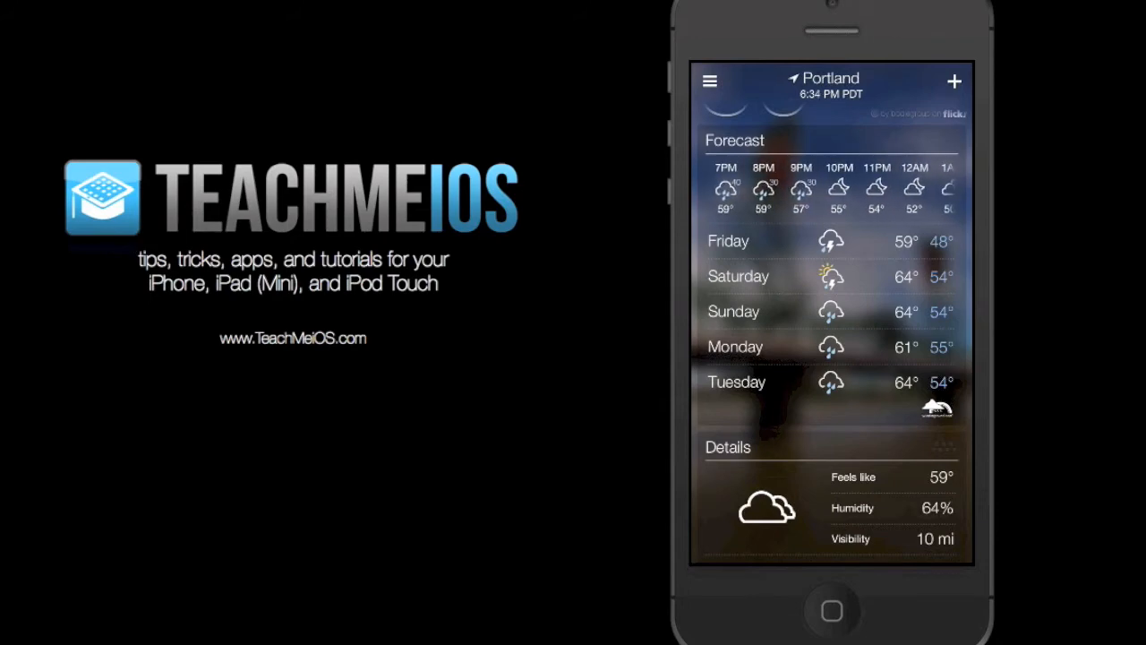
- Scroll Portland's forecast down to the radar map and switch it to a different weather layer
scroll("down", 3)
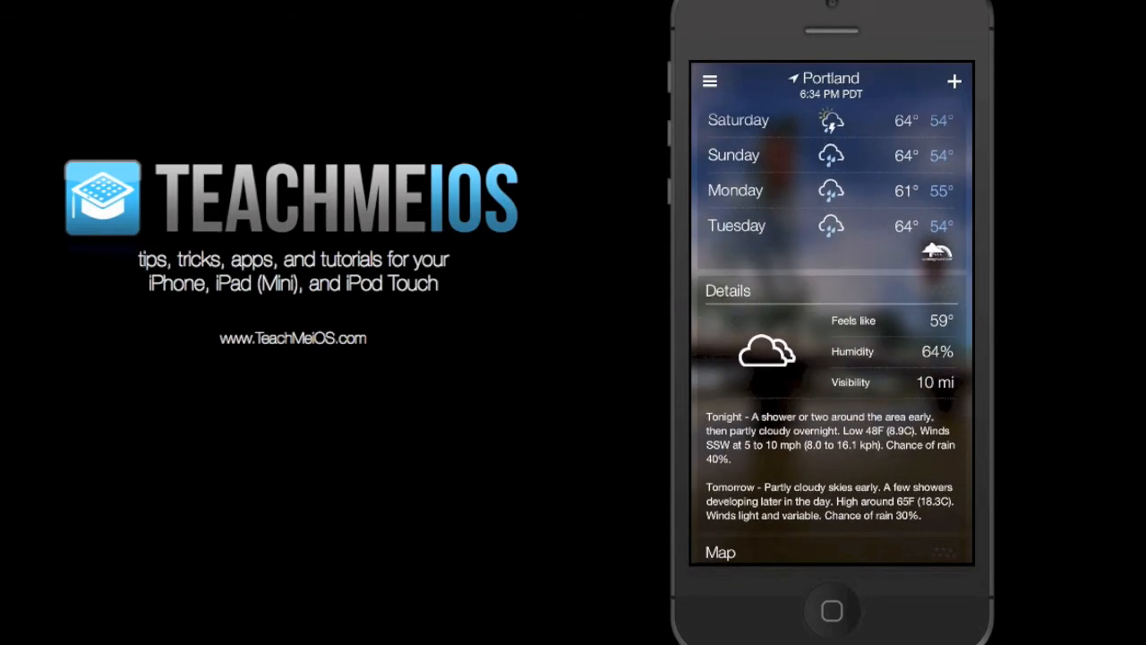
scroll("down", 3)
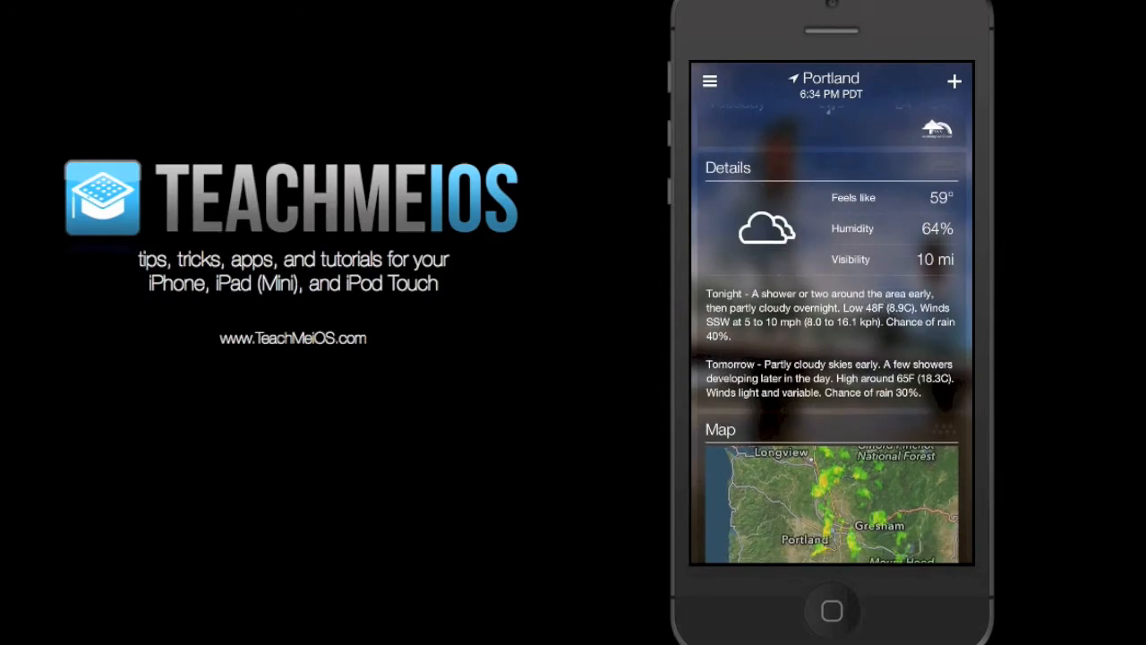
scroll("up", 3)
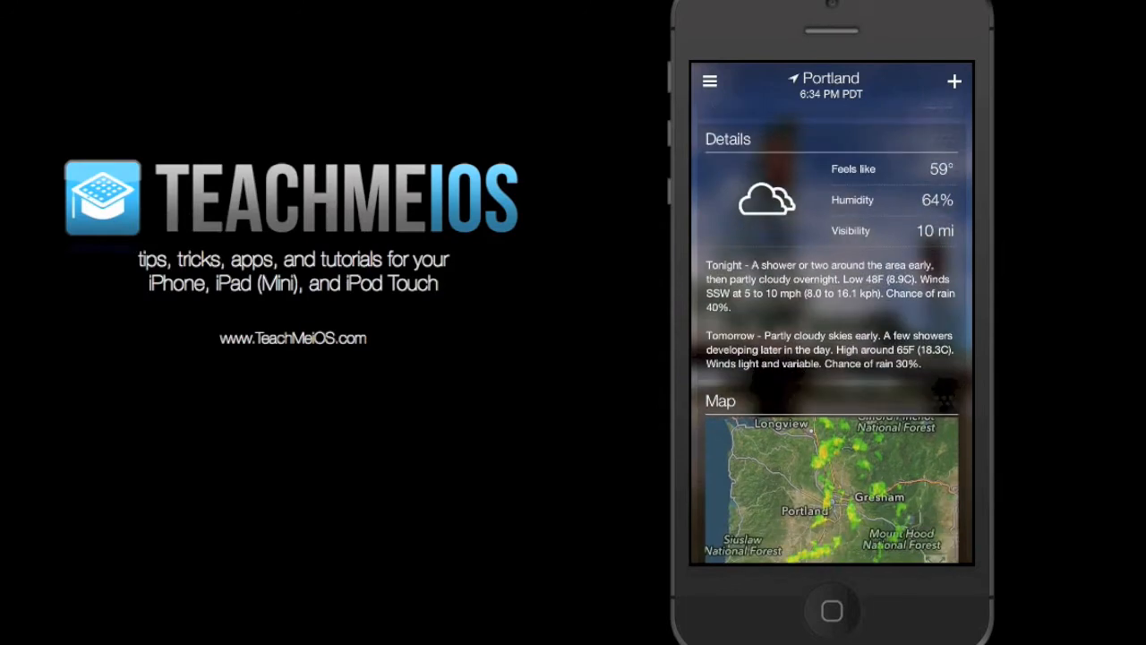
scroll("down", 3)
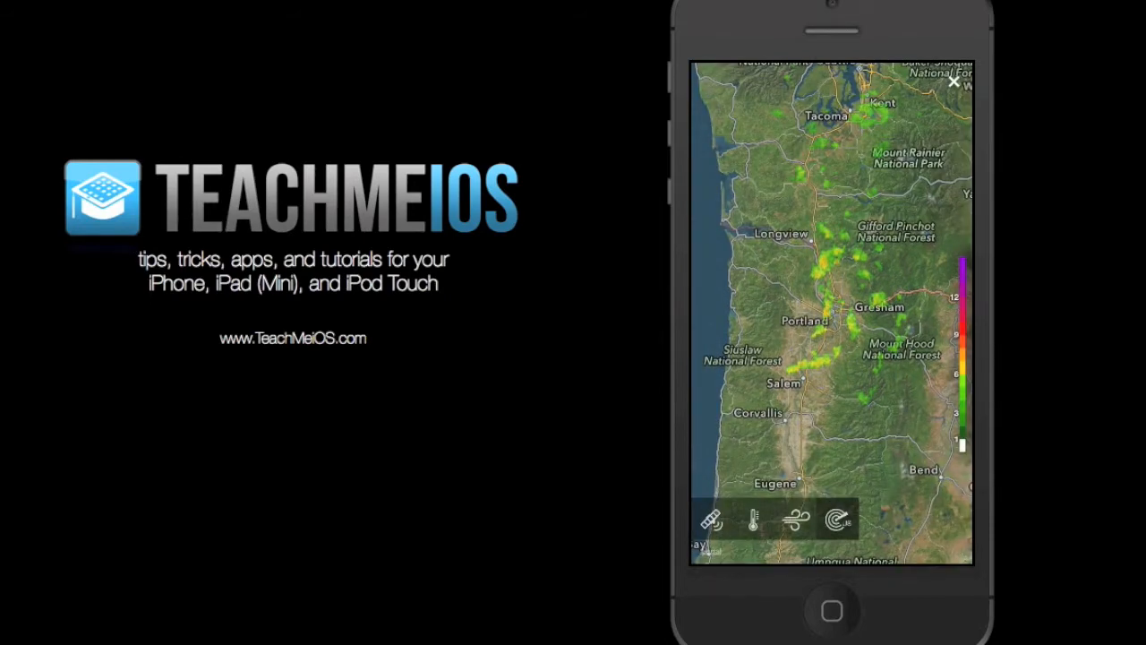
left_click(795, 519)
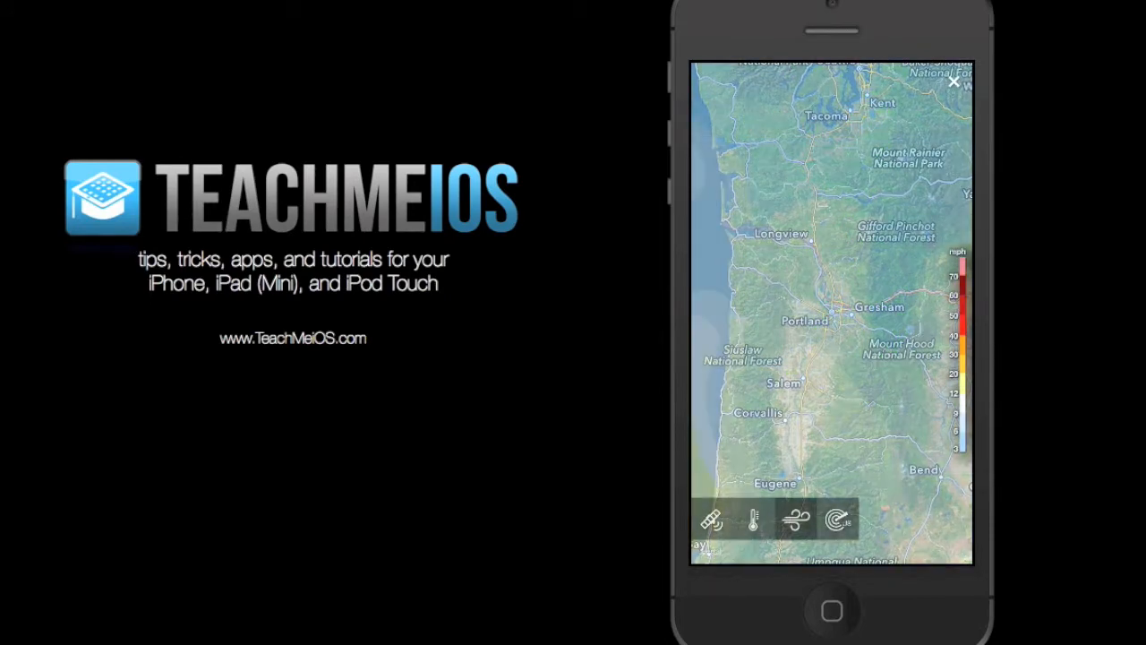
left_click(953, 83)
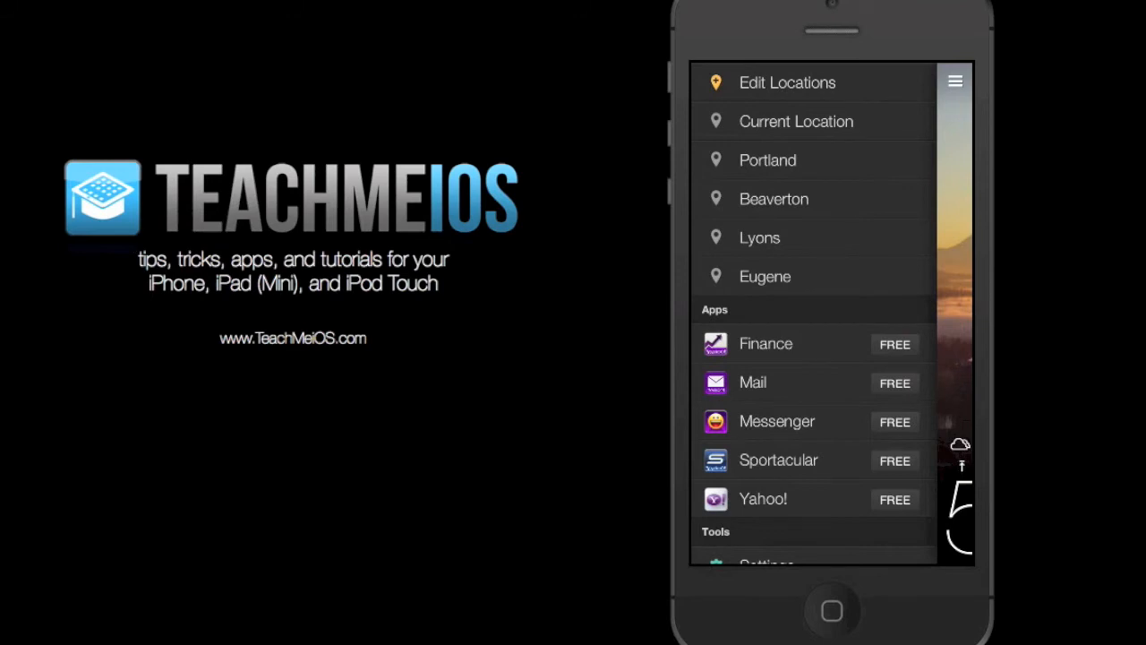
- Review the saved cities in Edit Locations, scrolling through the list and finishing the edit
left_click(788, 82)
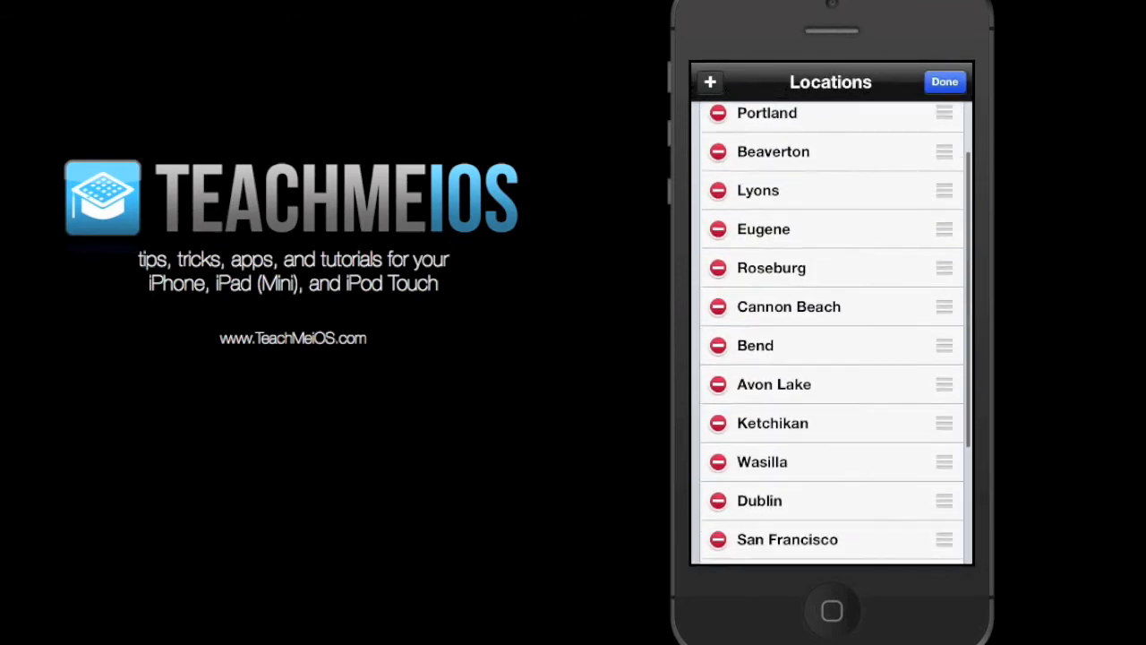
scroll("down", 3)
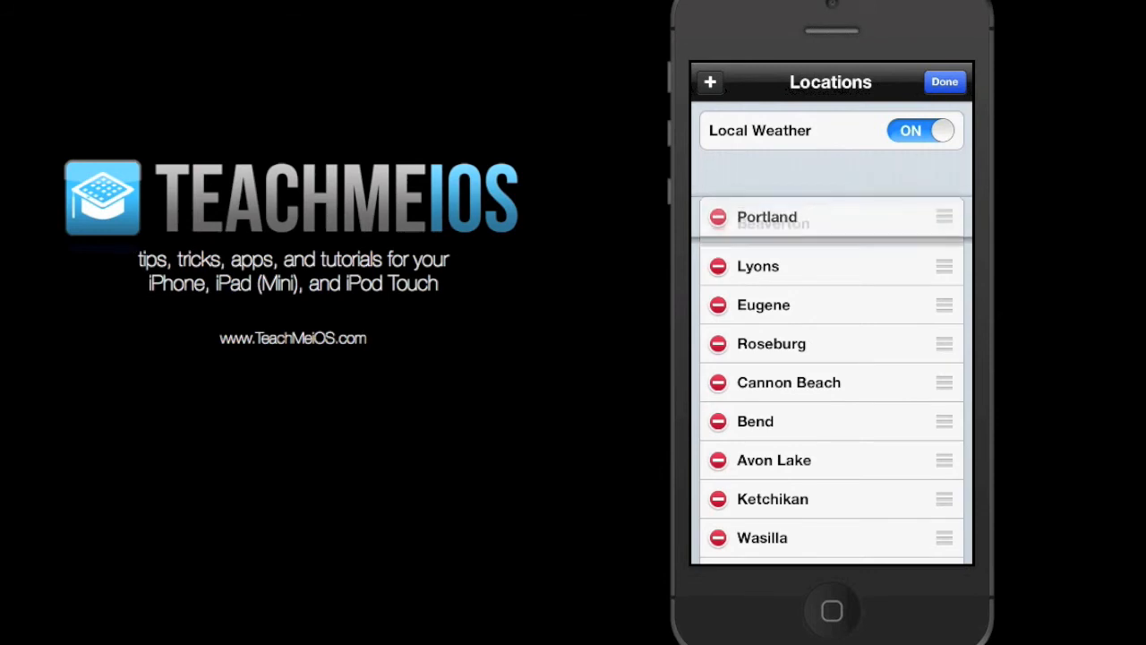
scroll("down", 3)
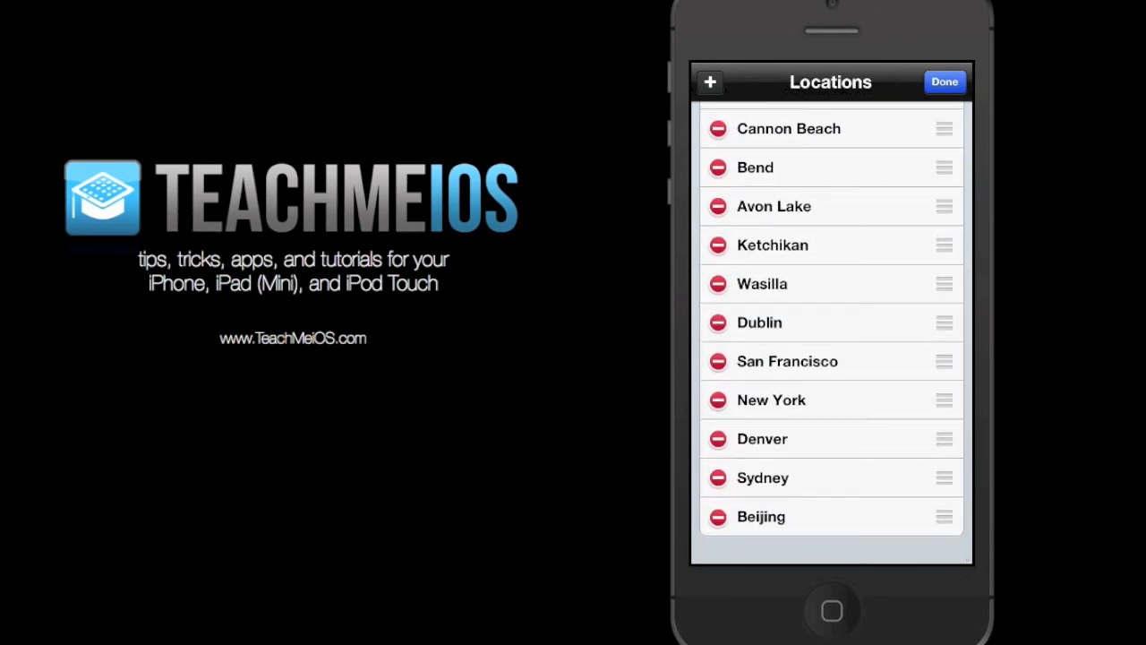
left_click(716, 516)
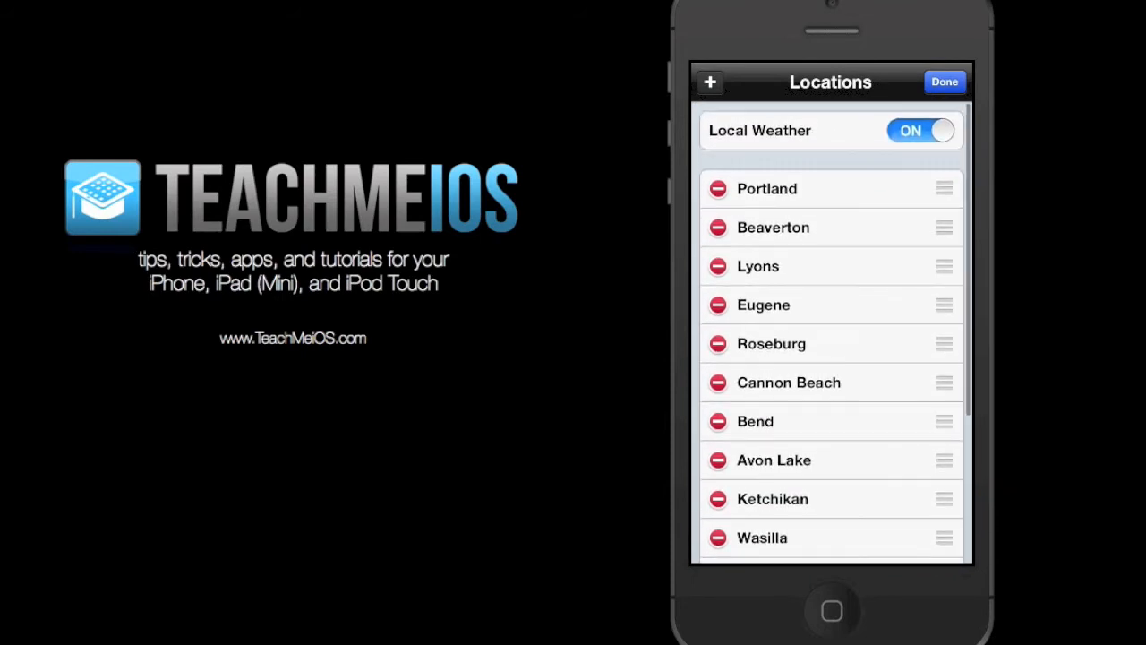
left_click(945, 83)
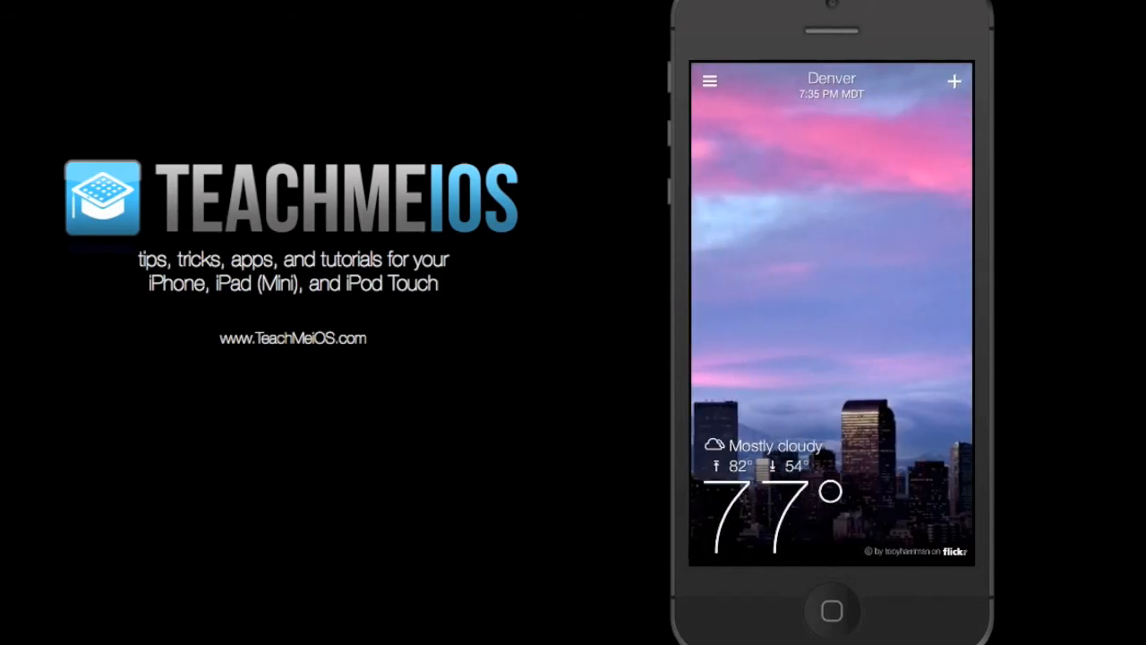
- Start adding a new city from Denver's forecast screen
left_click(953, 80)
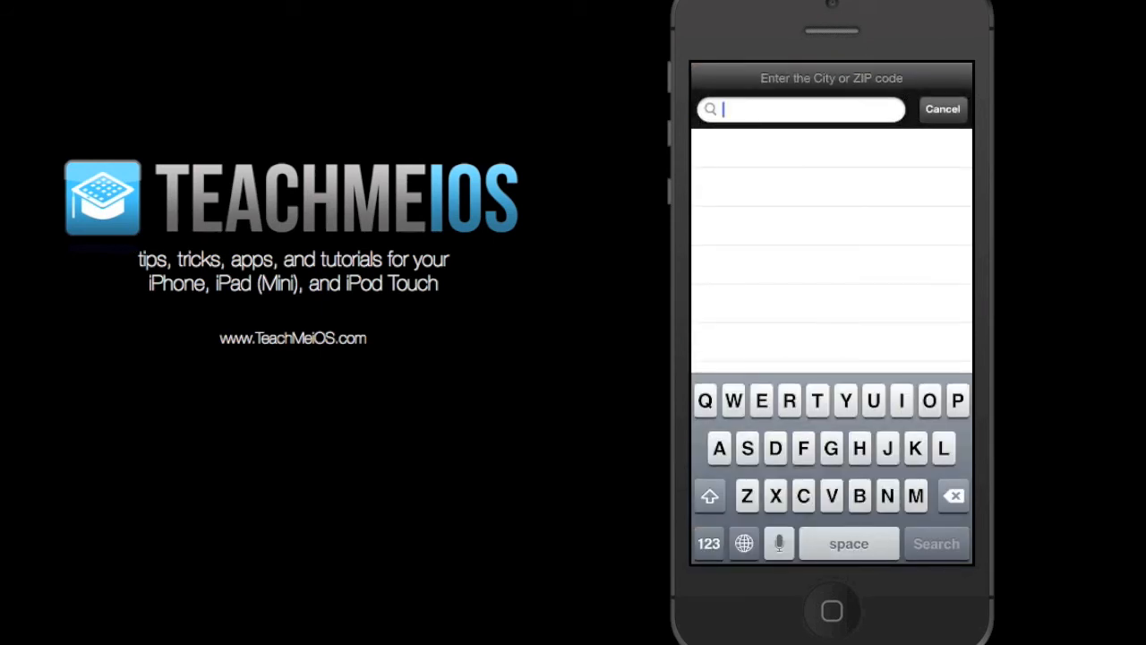
- Search 'tok' and add Tokyo, Tokyo Prefecture (JP) as a location
type("tok")
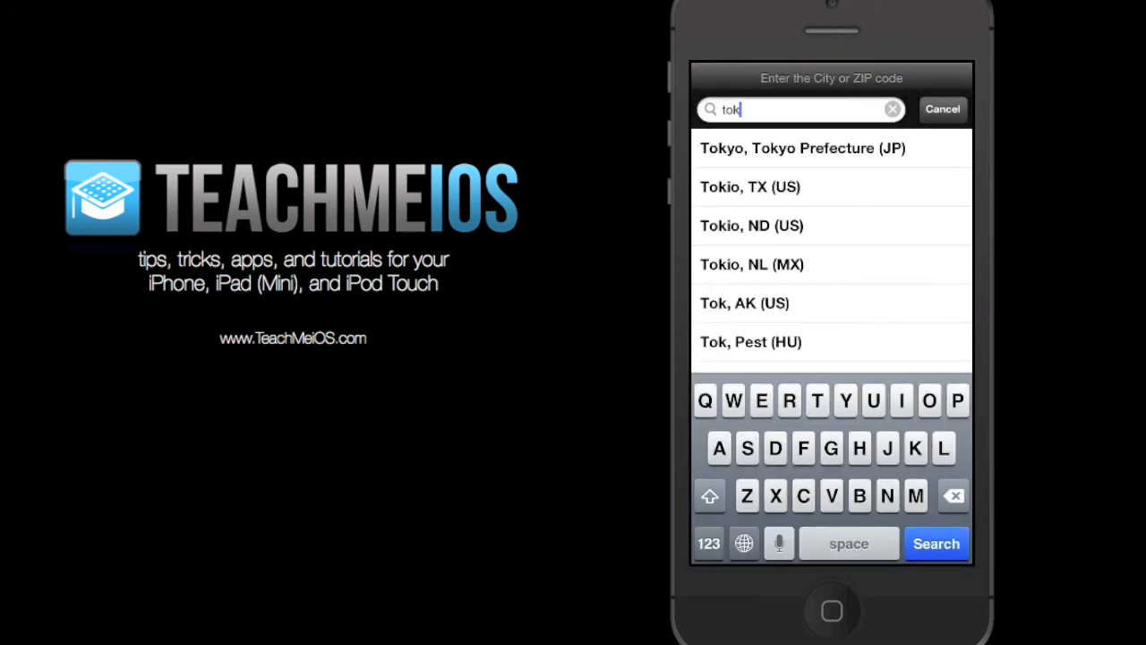
left_click(802, 147)
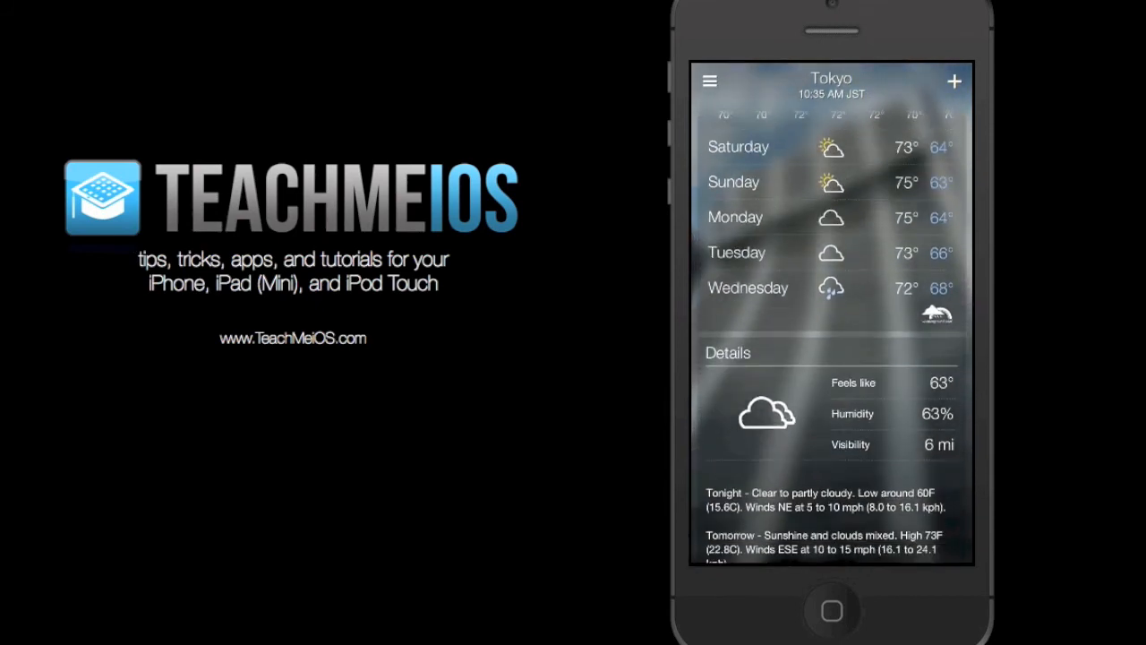